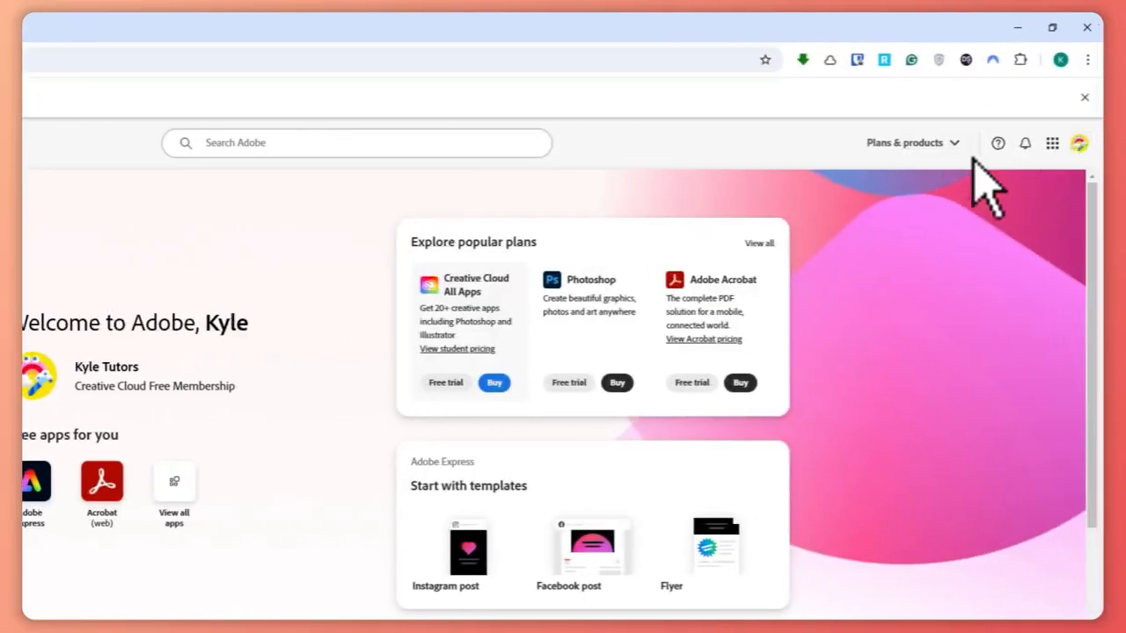
mouse_move(1060, 215)
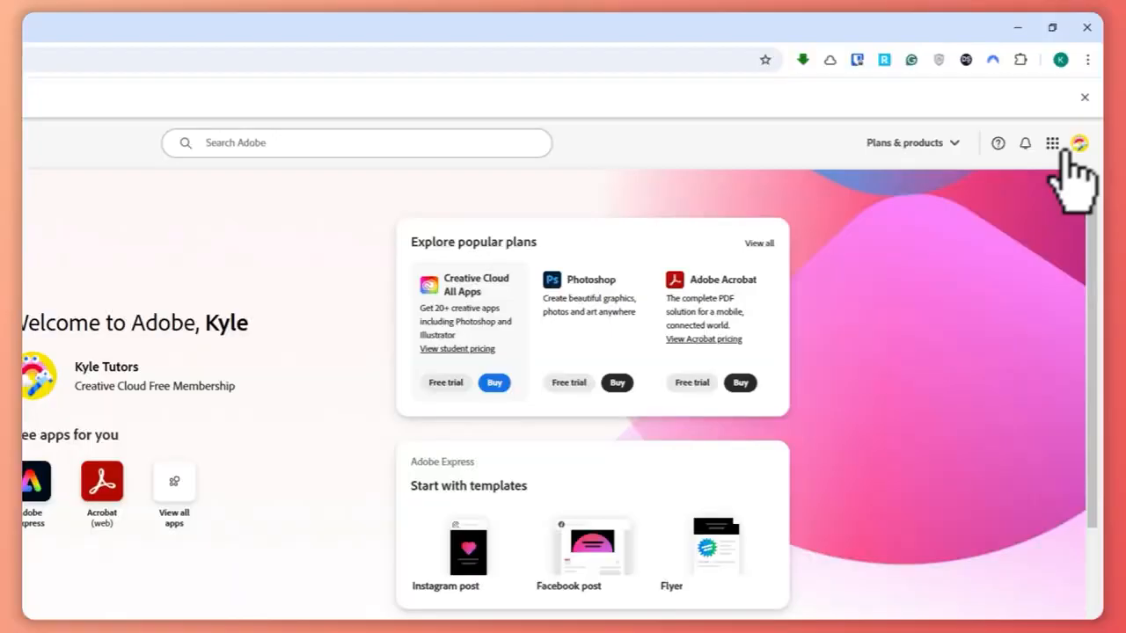
Open the profile avatar menu to show the profile, generative credits and account links
left_click(1080, 143)
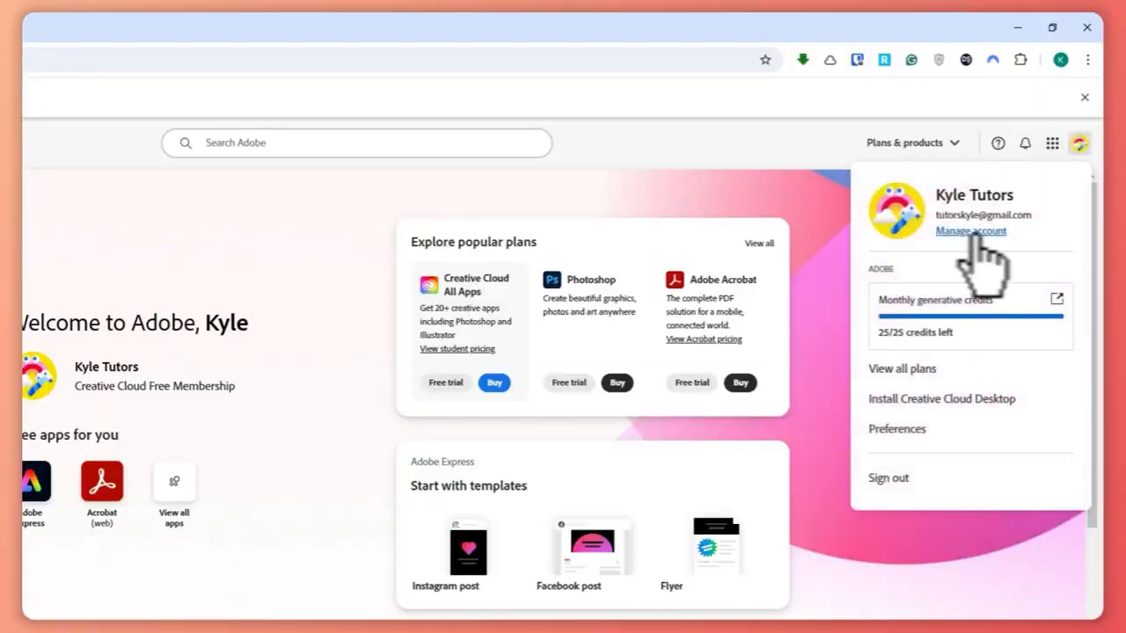
Choose 'Manage account' to open the Adobe Account overview in a new tab
left_click(970, 230)
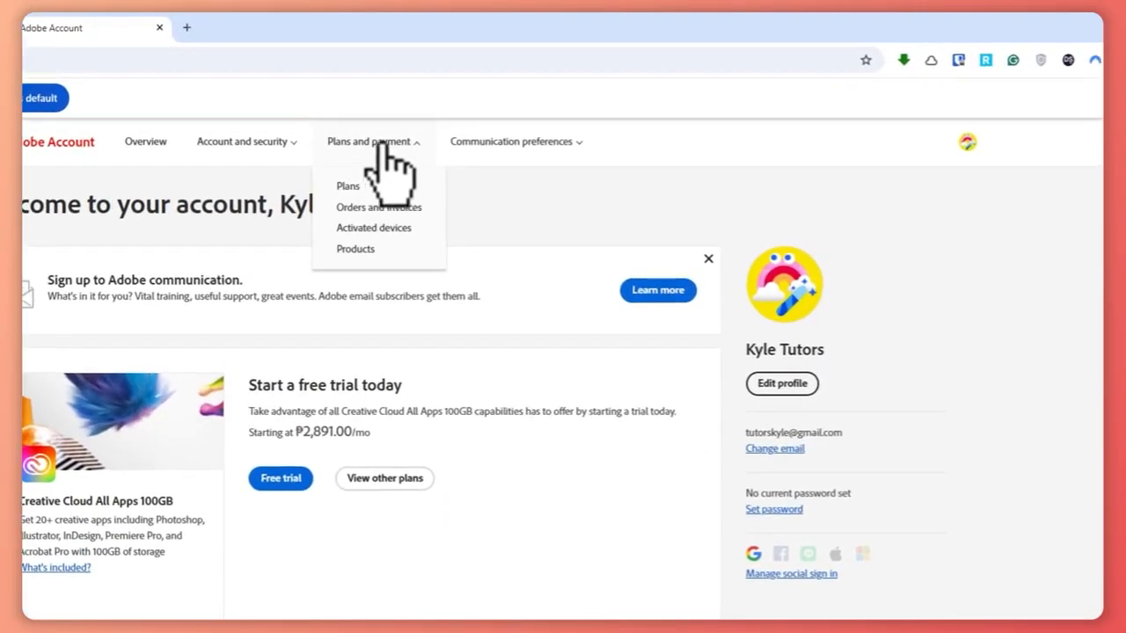
Open the Plans page under Plans and payment
left_click(348, 186)
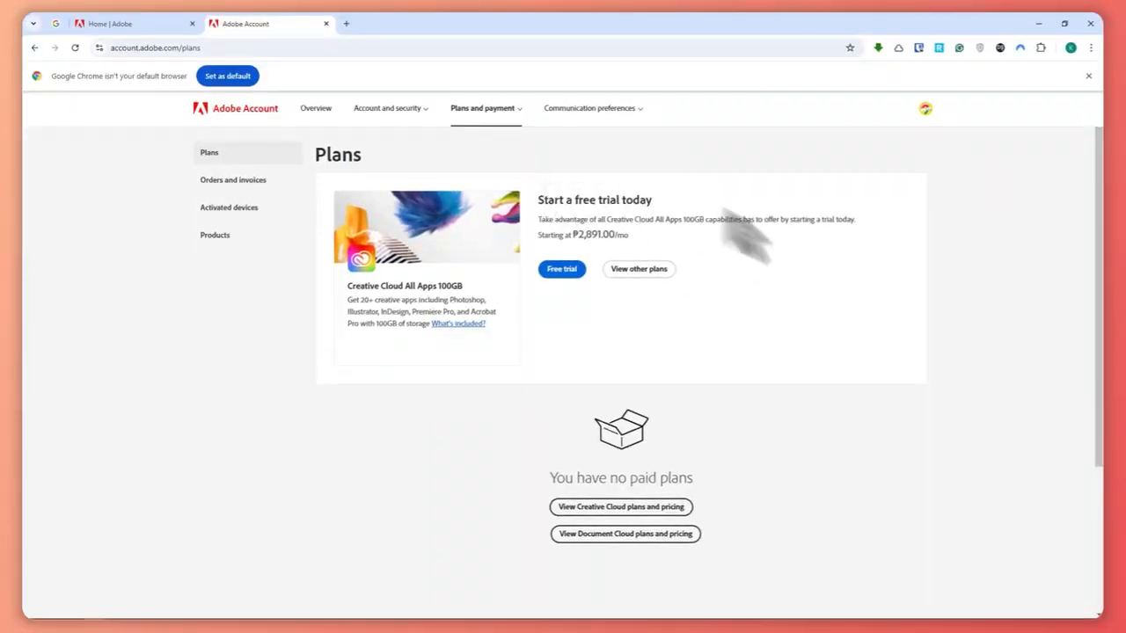
mouse_move(651, 233)
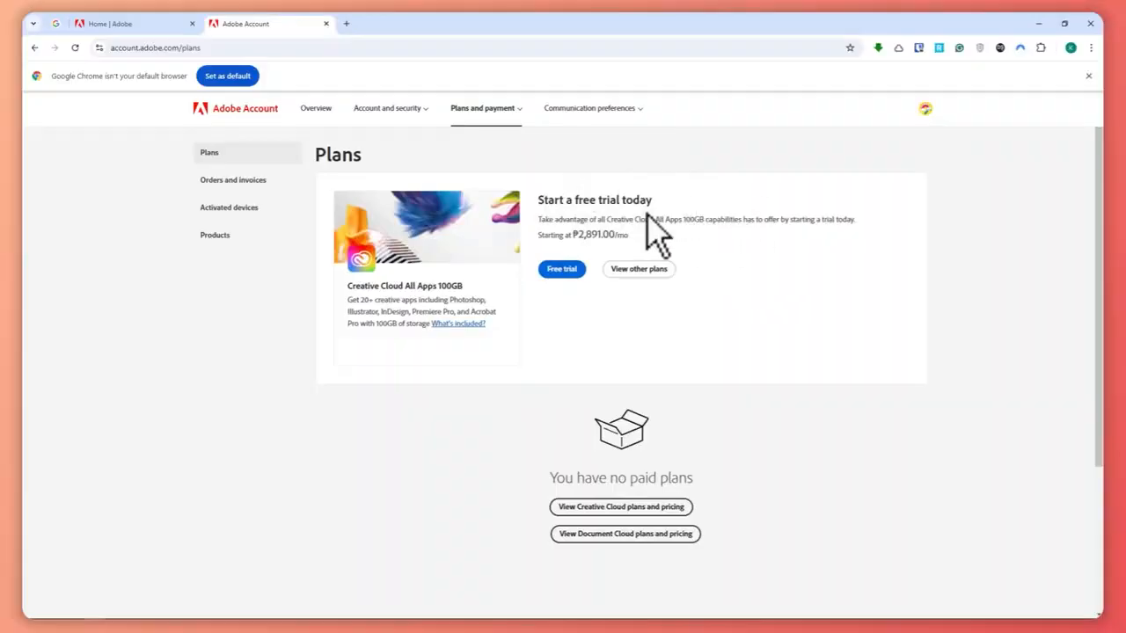
mouse_move(1021, 176)
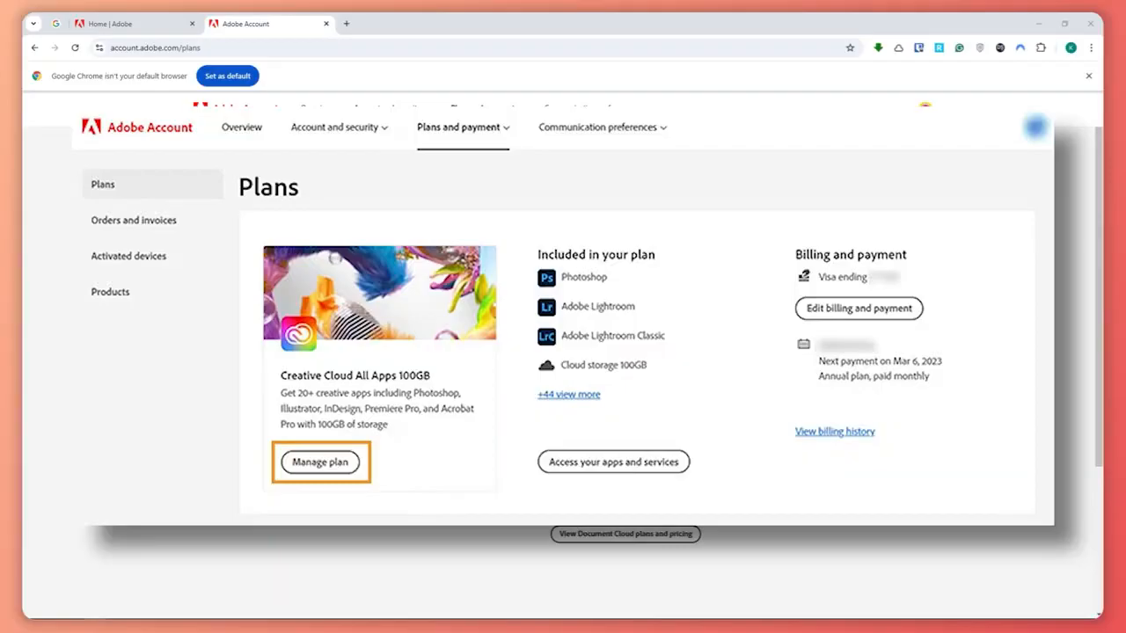
Open Manage plan on the Creative Cloud All Apps 100GB card to reveal 'Cancel your plan'
left_click(319, 462)
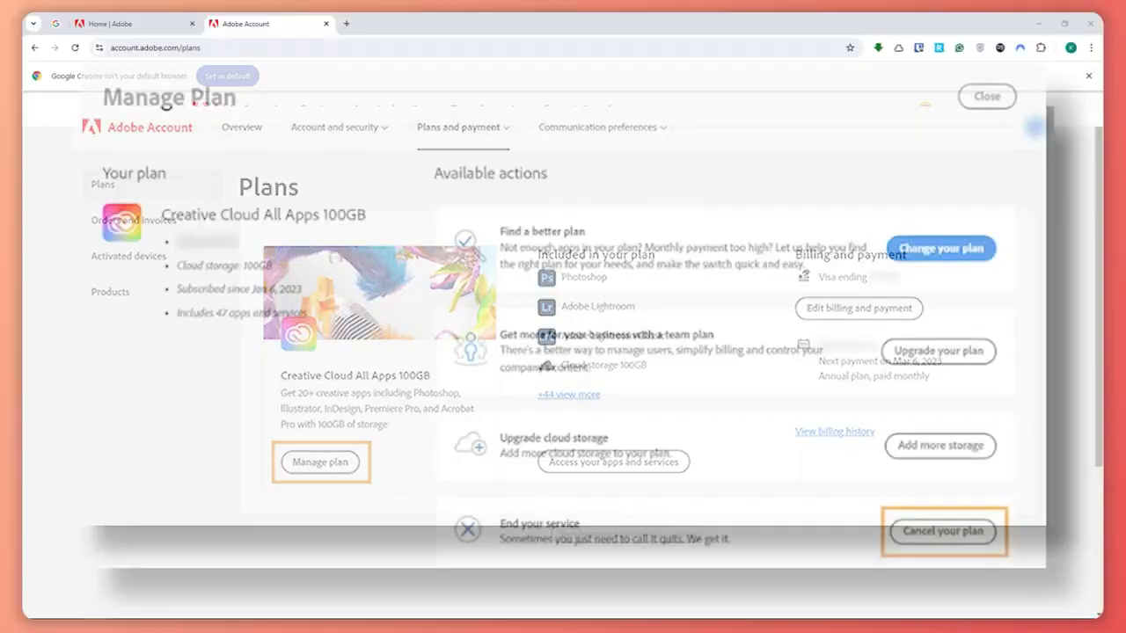